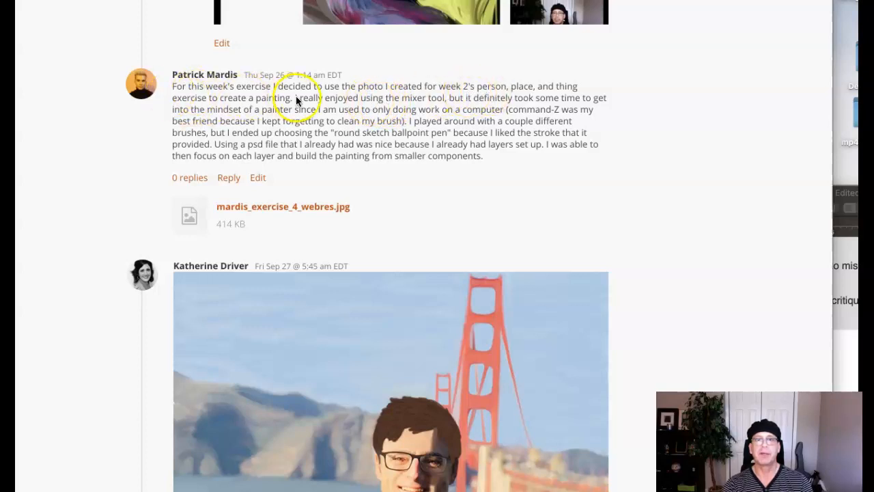
{"action": "mouse_move", "coordinate": [403, 99]}
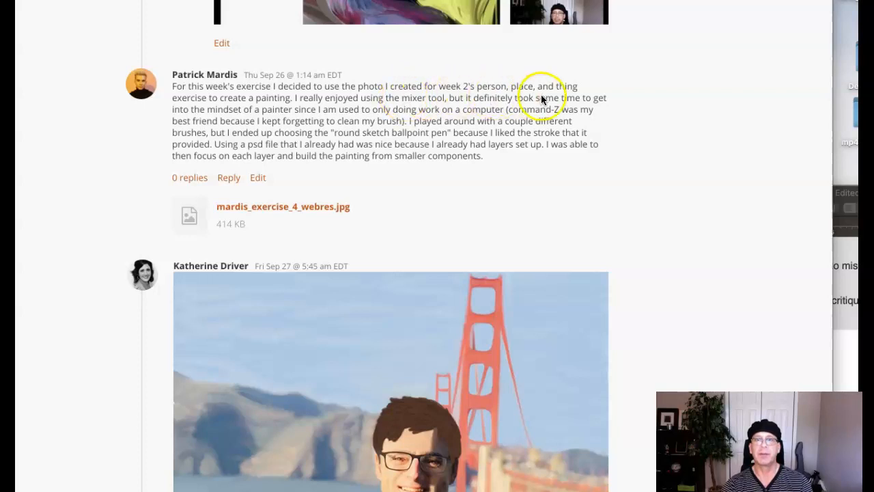
{"action": "mouse_move", "coordinate": [355, 103]}
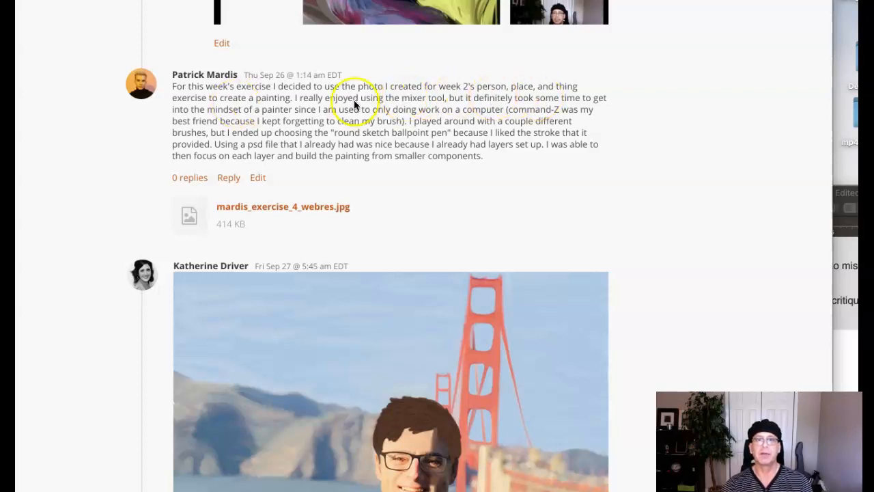
{"action": "mouse_move", "coordinate": [324, 122]}
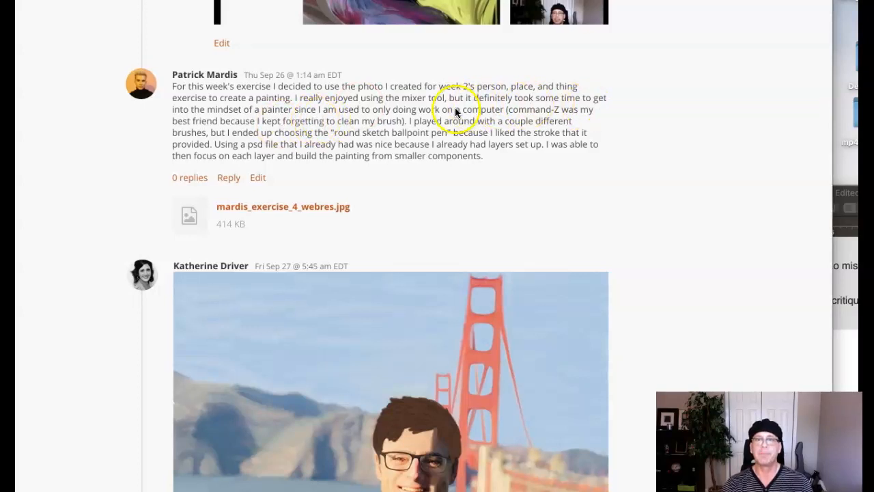
{"action": "mouse_move", "coordinate": [346, 148]}
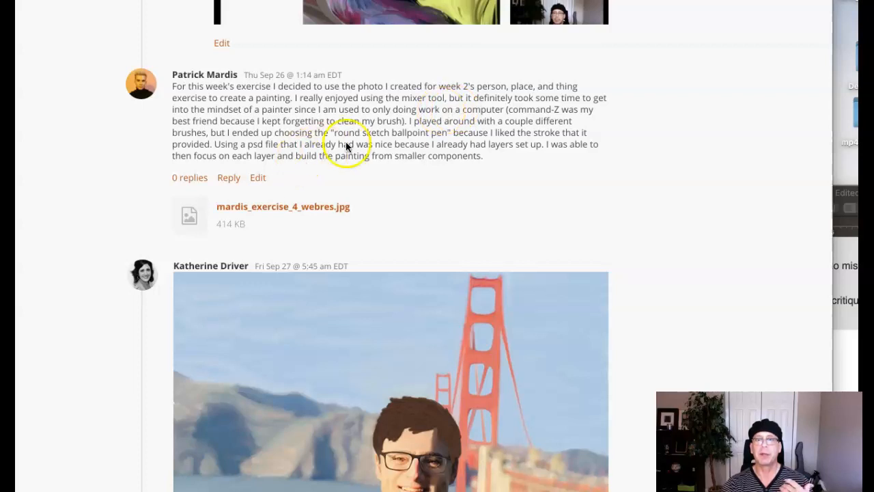
{"action": "mouse_move", "coordinate": [580, 106]}
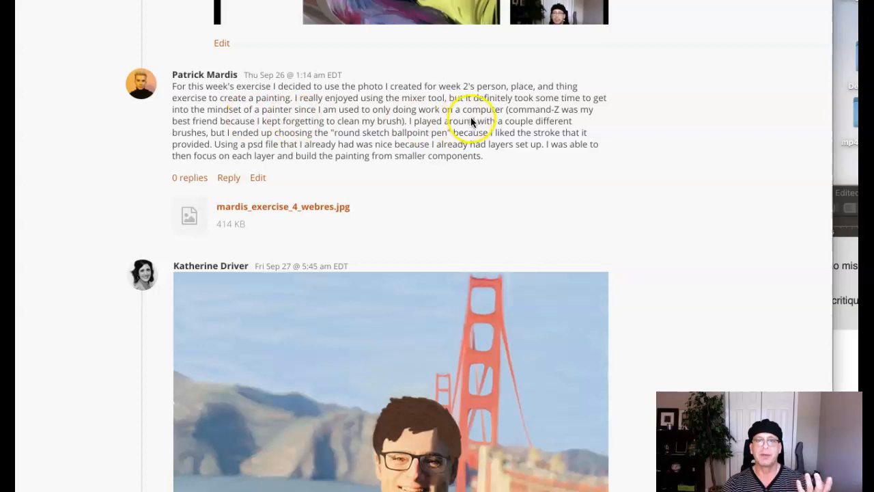
{"action": "mouse_move", "coordinate": [580, 115]}
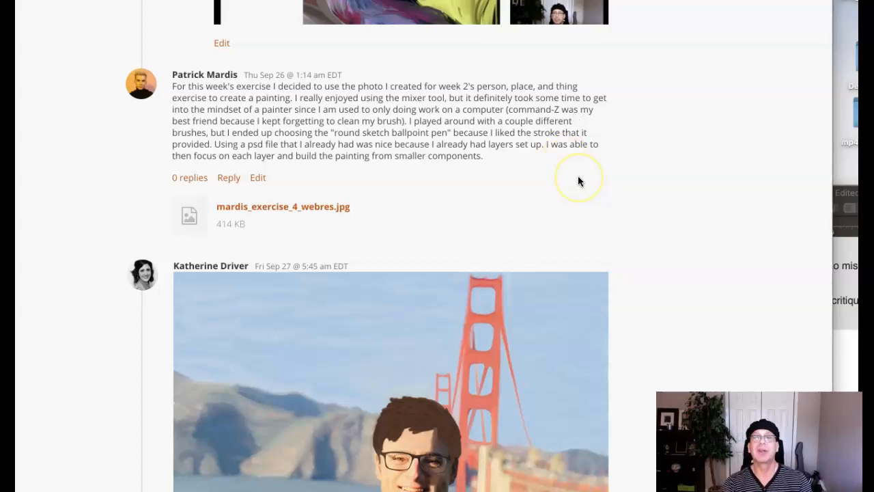
{"action": "mouse_move", "coordinate": [510, 202]}
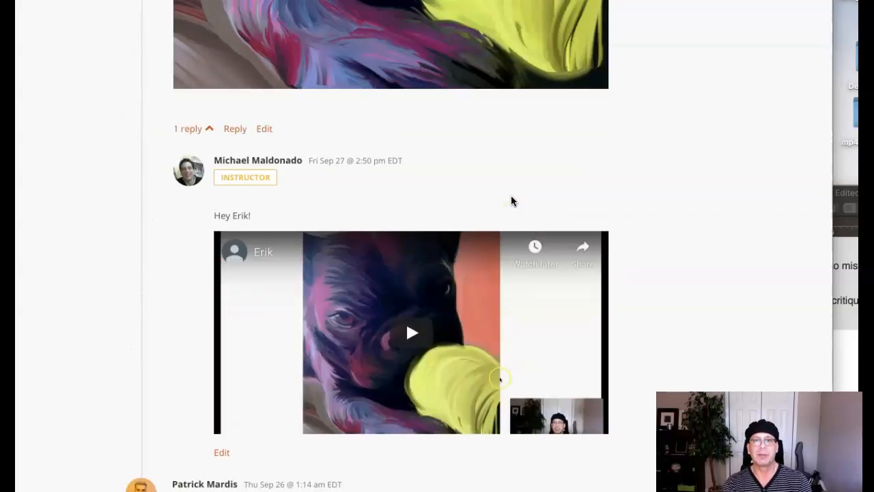
{"action": "scroll", "scroll_direction": "down", "scroll_amount": 3}
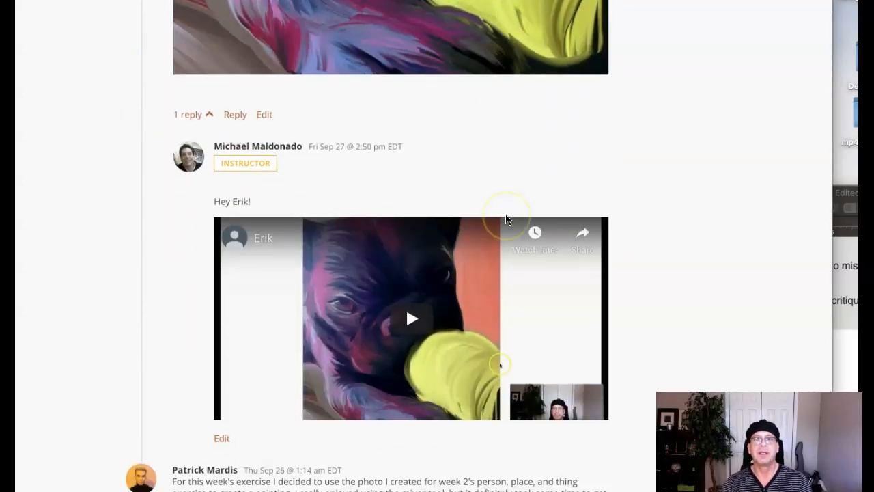
{"action": "scroll", "scroll_direction": "down", "scroll_amount": 3}
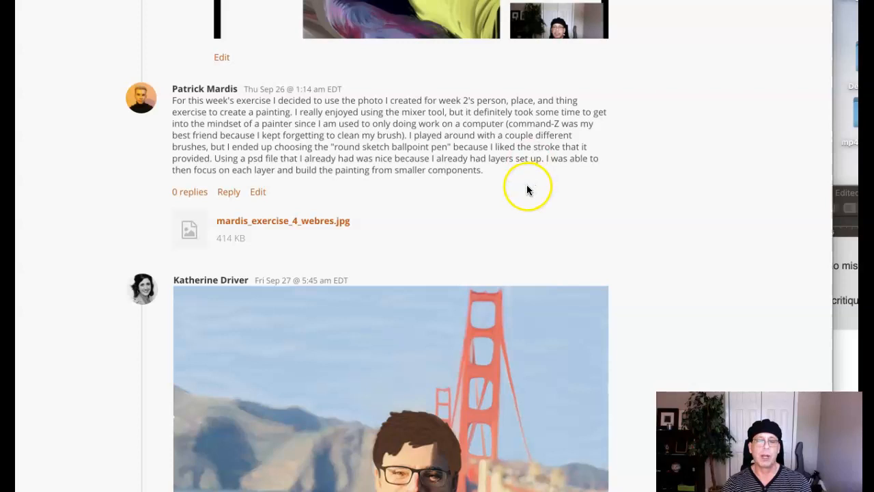
{"action": "mouse_move", "coordinate": [437, 157]}
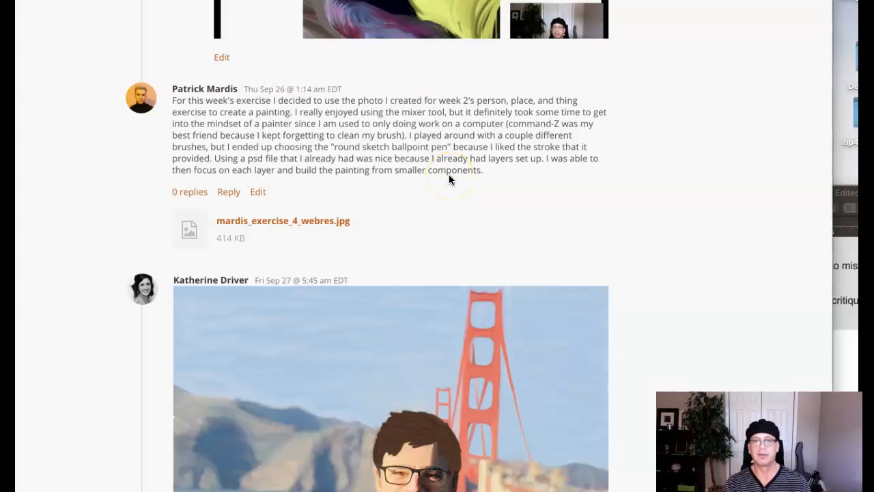
{"action": "scroll", "scroll_direction": "down", "scroll_amount": 3}
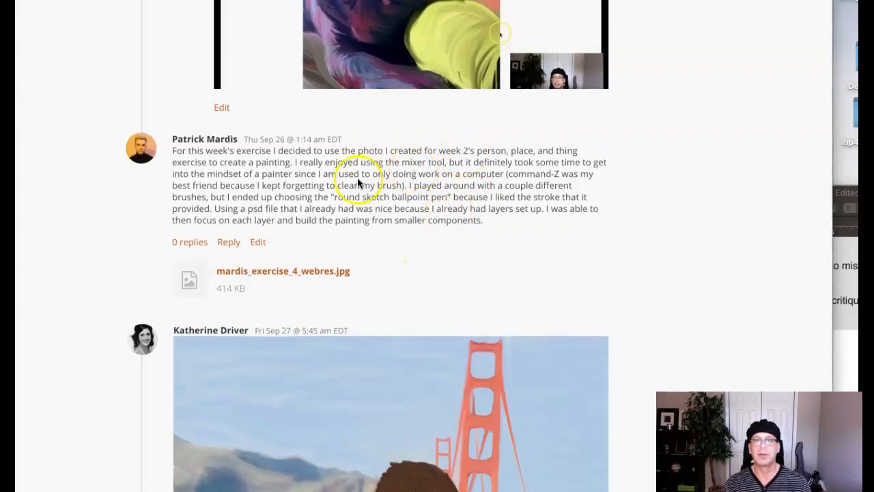
{"action": "mouse_move", "coordinate": [194, 198]}
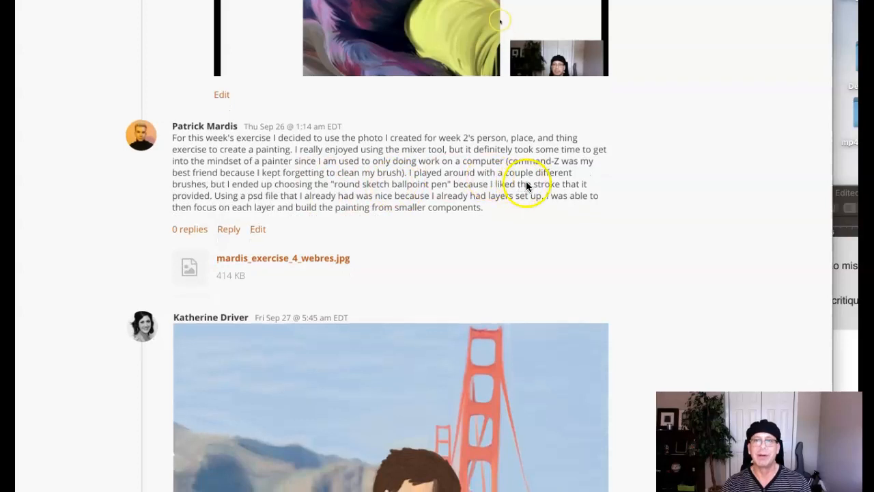
{"action": "mouse_move", "coordinate": [229, 192]}
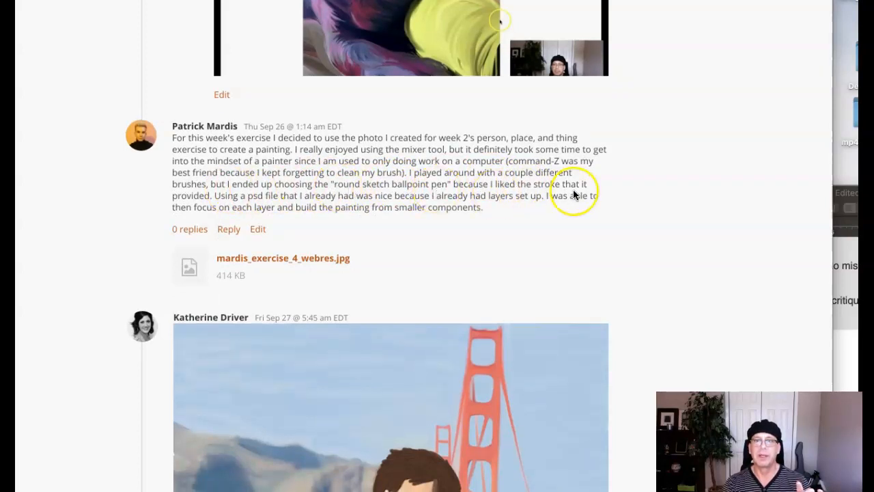
{"action": "mouse_move", "coordinate": [225, 199]}
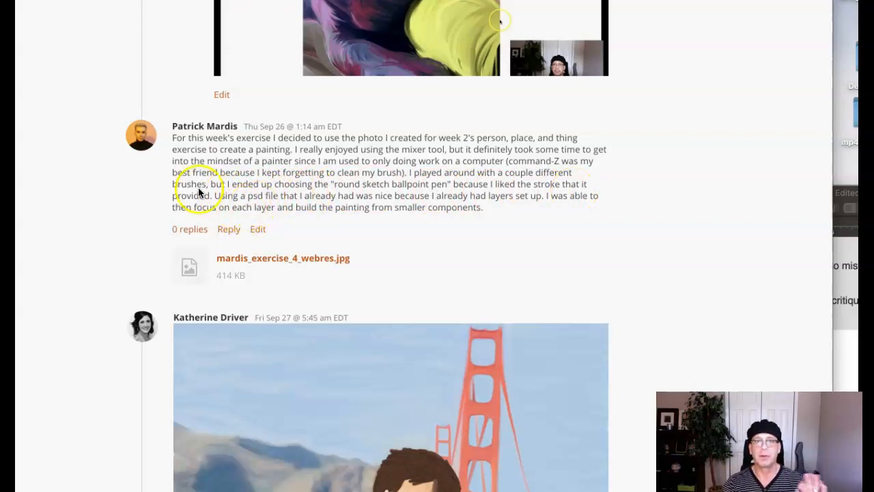
{"action": "mouse_move", "coordinate": [215, 199]}
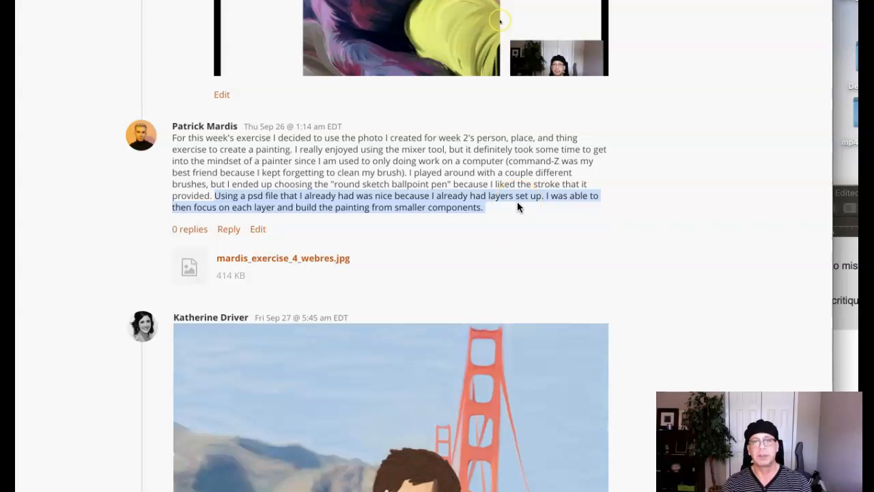
{"action": "mouse_move", "coordinate": [380, 197]}
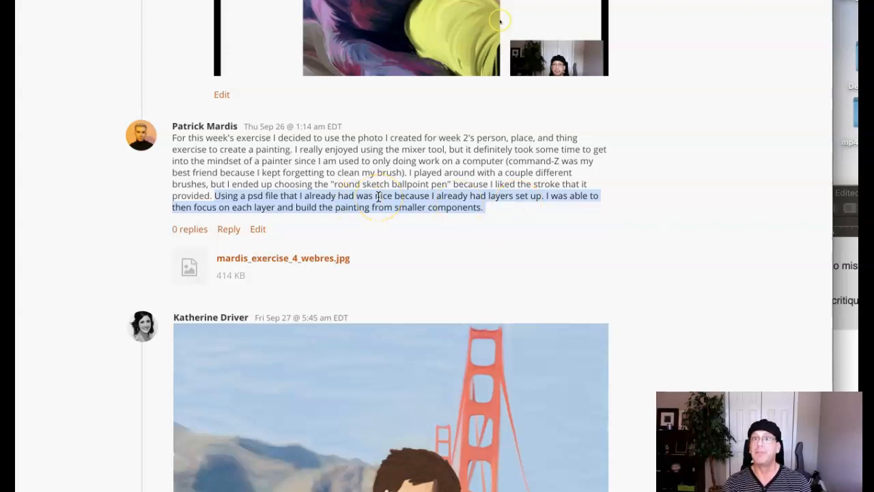
{"action": "scroll", "scroll_direction": "down", "scroll_amount": 3}
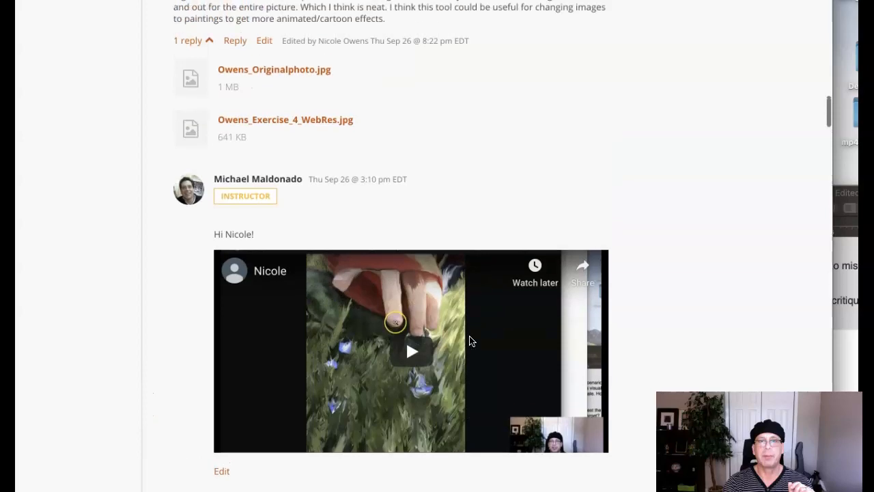
{"action": "scroll", "scroll_direction": "down", "scroll_amount": 3}
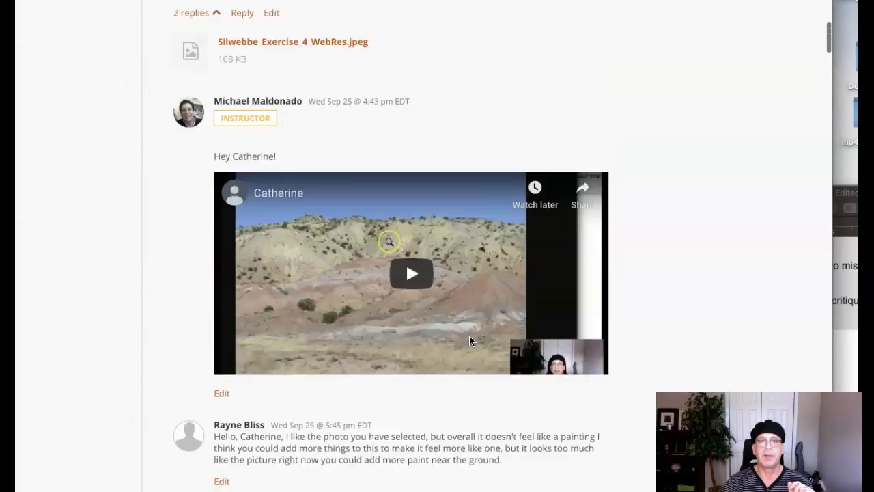
{"action": "scroll", "scroll_direction": "down", "scroll_amount": 3}
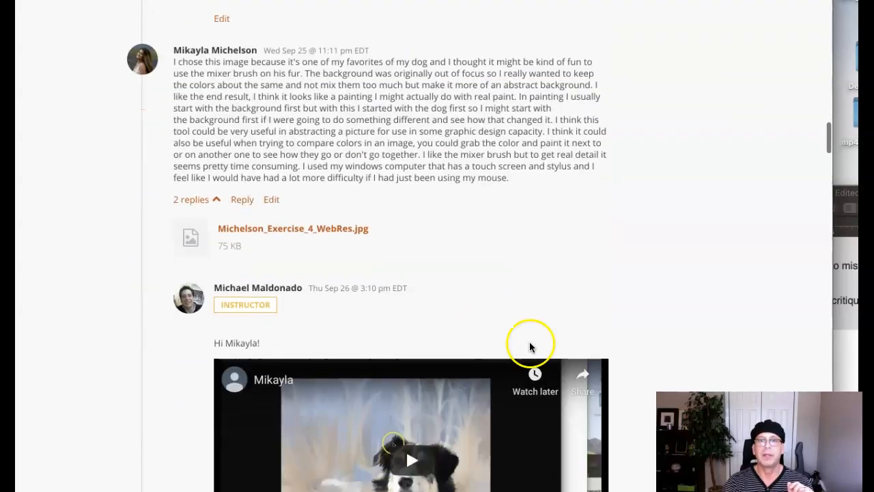
{"action": "scroll", "scroll_direction": "down", "scroll_amount": 3}
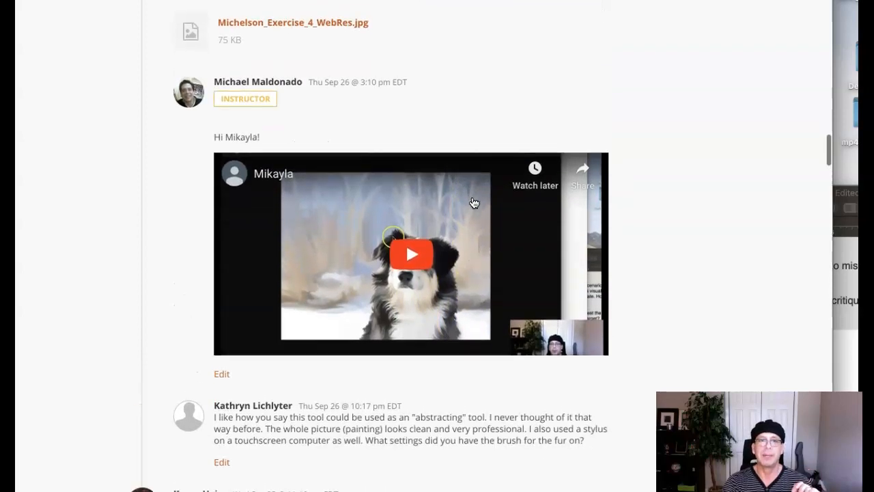
{"action": "scroll", "scroll_direction": "down", "scroll_amount": 3}
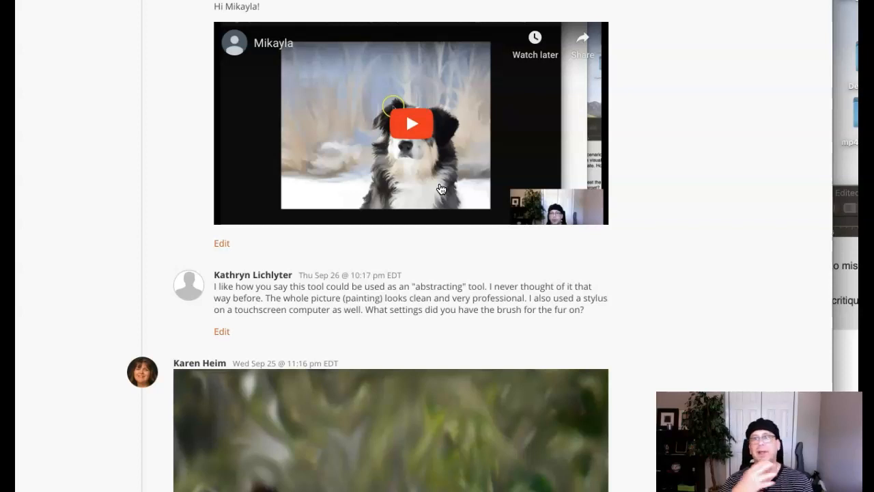
{"action": "scroll", "scroll_direction": "down", "scroll_amount": 3}
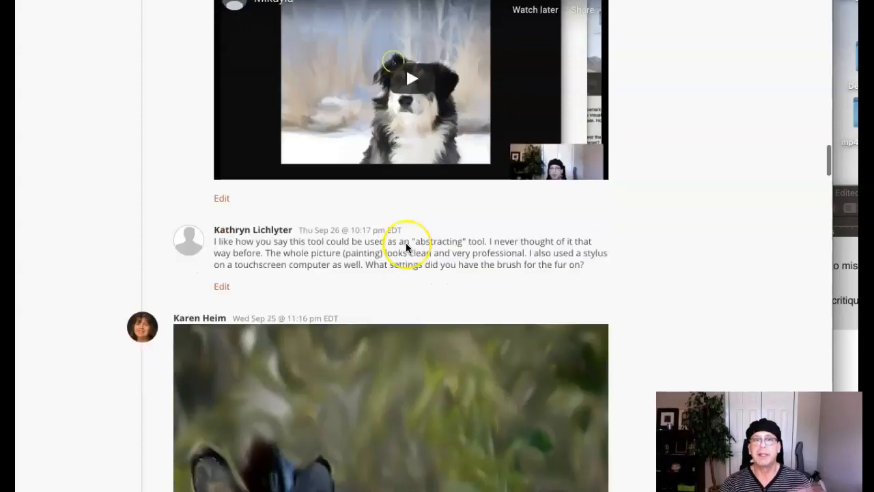
{"action": "scroll", "scroll_direction": "down", "scroll_amount": 3}
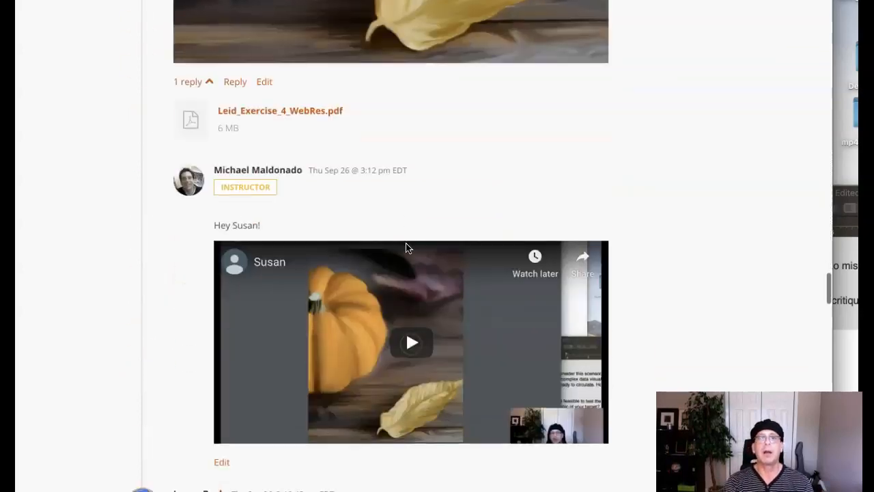
{"action": "scroll", "scroll_direction": "down", "scroll_amount": 3}
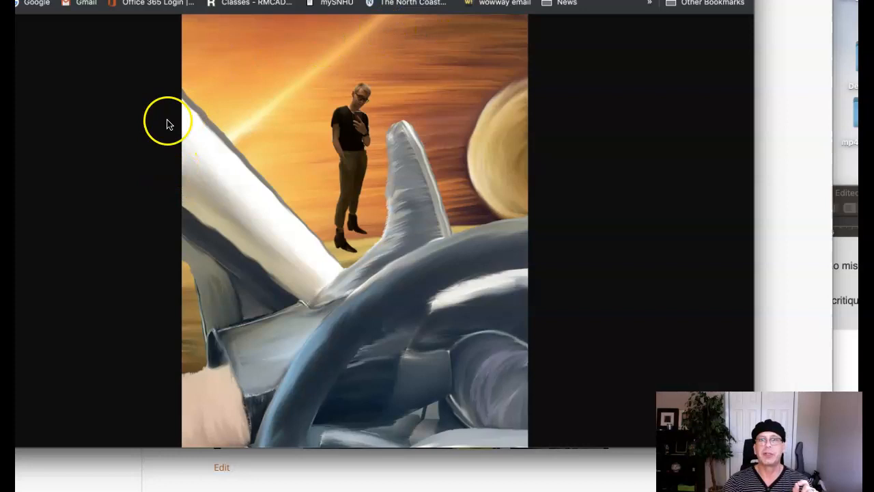
{"action": "mouse_move", "coordinate": [419, 252]}
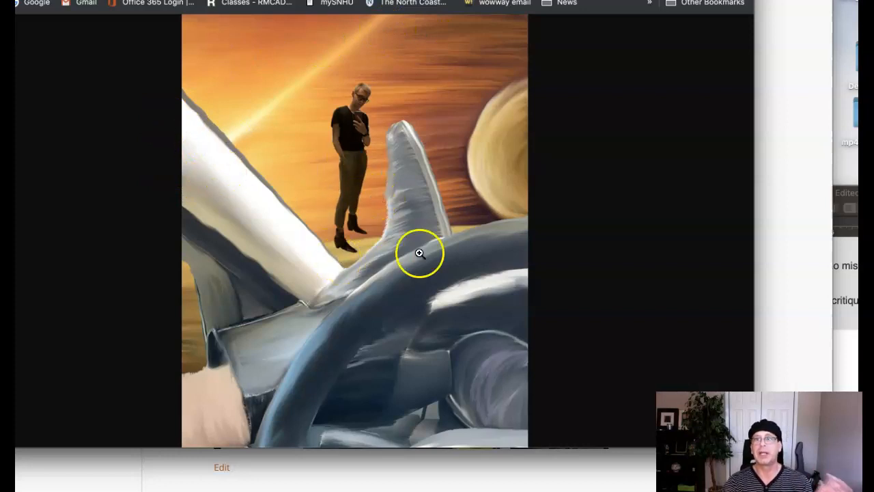
{"action": "mouse_move", "coordinate": [474, 292]}
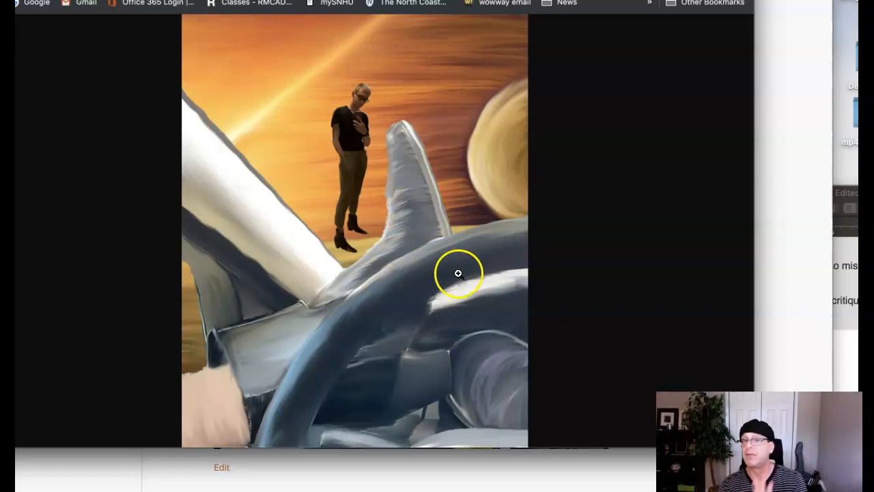
{"action": "mouse_move", "coordinate": [468, 191]}
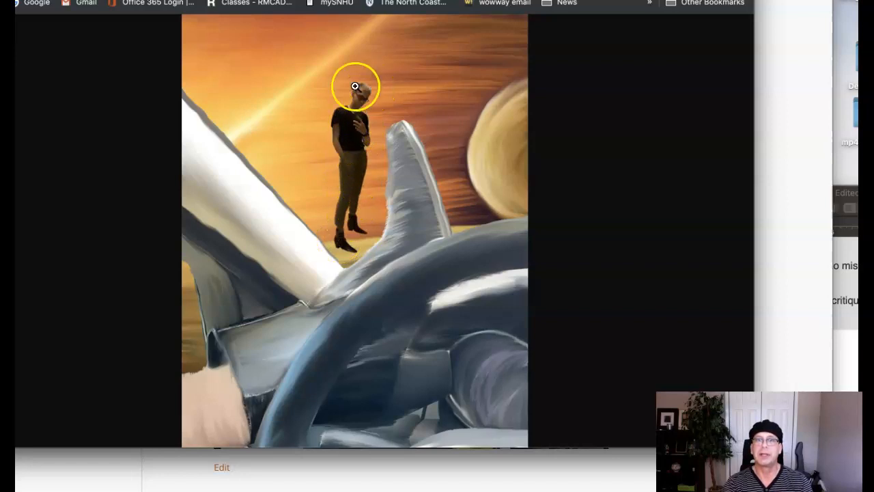
{"action": "mouse_move", "coordinate": [342, 197]}
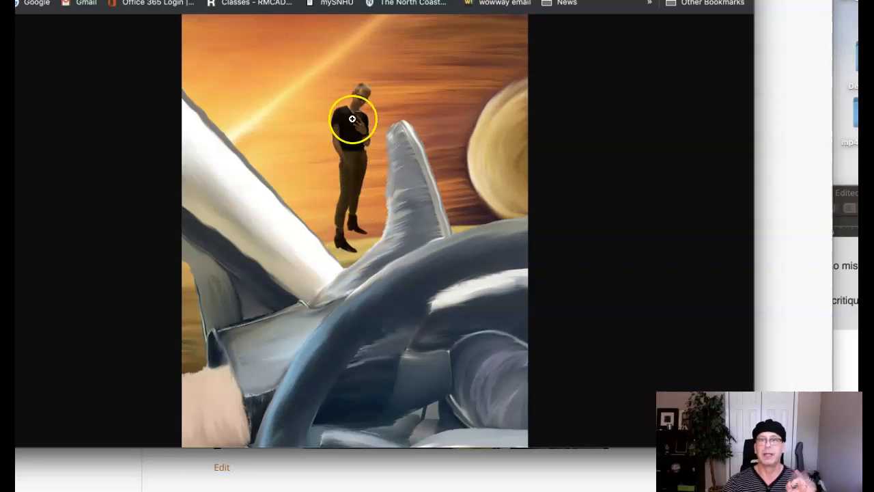
{"action": "mouse_move", "coordinate": [344, 302]}
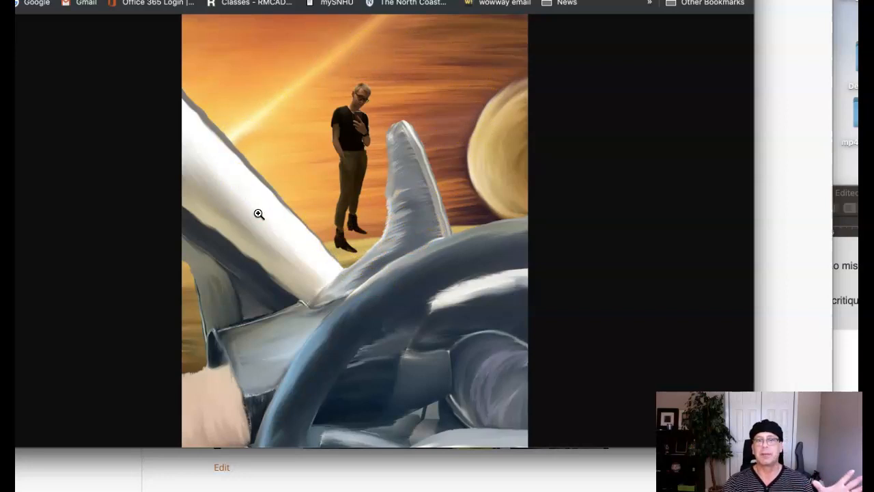
{"action": "mouse_move", "coordinate": [344, 301]}
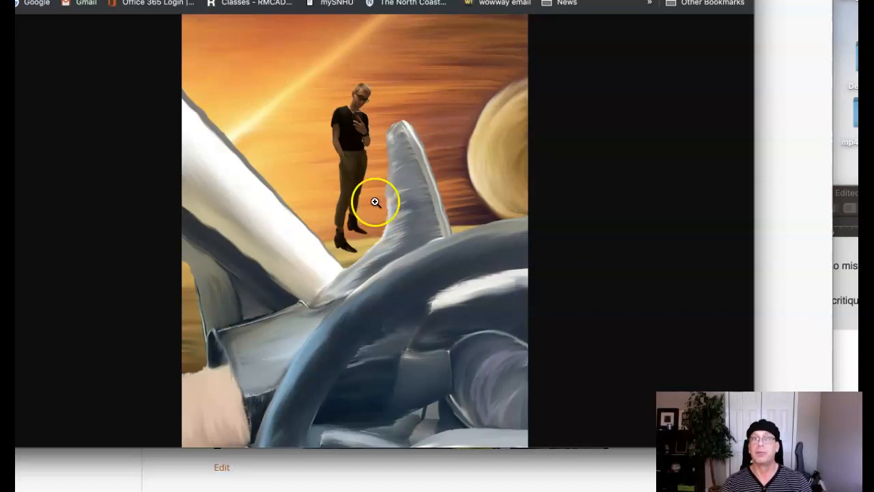
{"action": "mouse_move", "coordinate": [350, 161]}
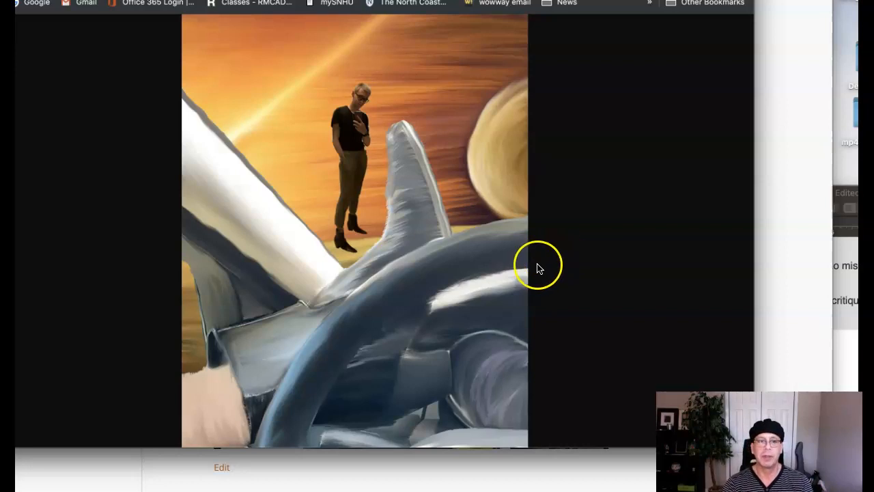
{"action": "mouse_move", "coordinate": [66, 423]}
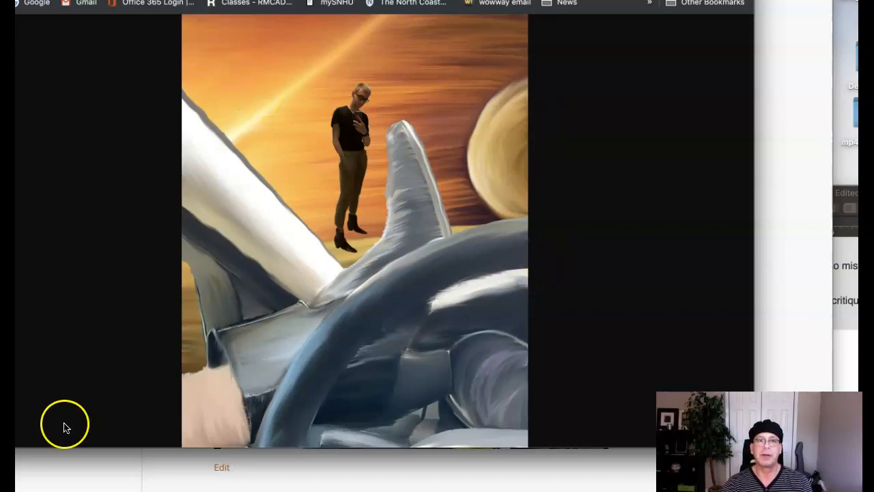